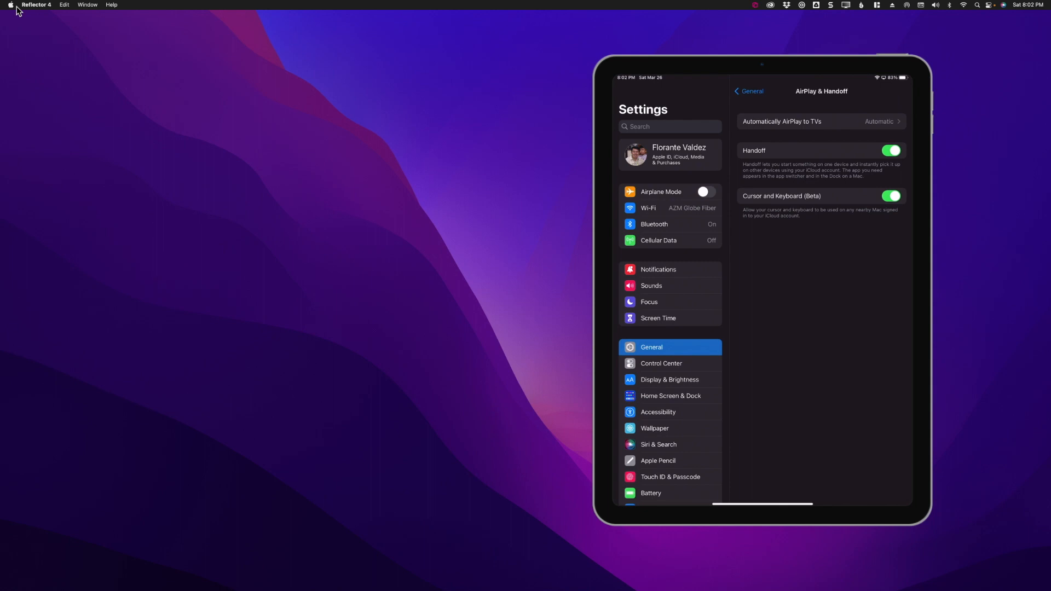
From the Apple menu reach System Preferences and show the iMac's Displays pane
click(7, 9)
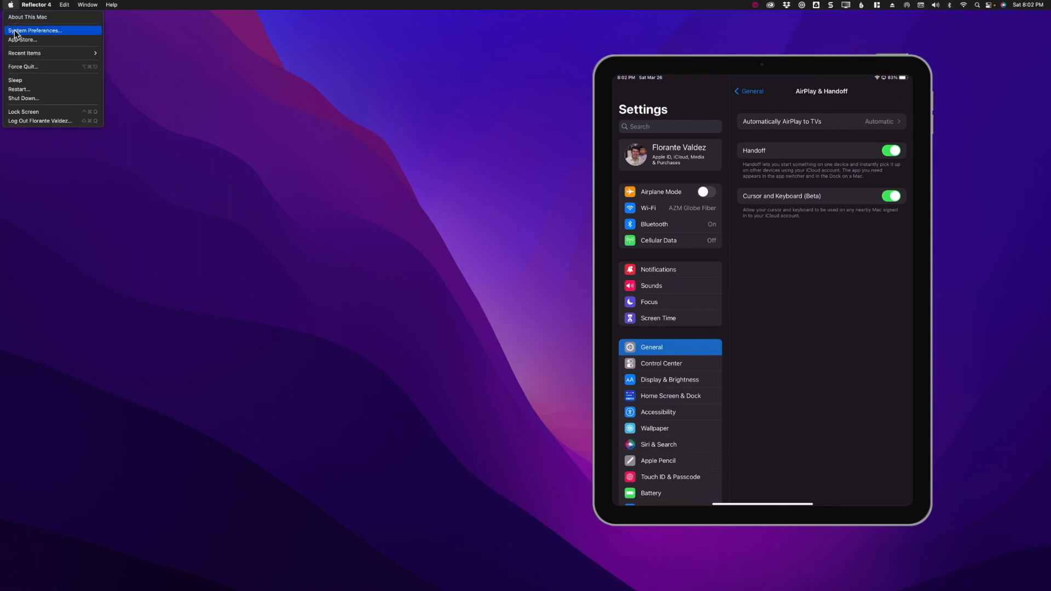
click(42, 29)
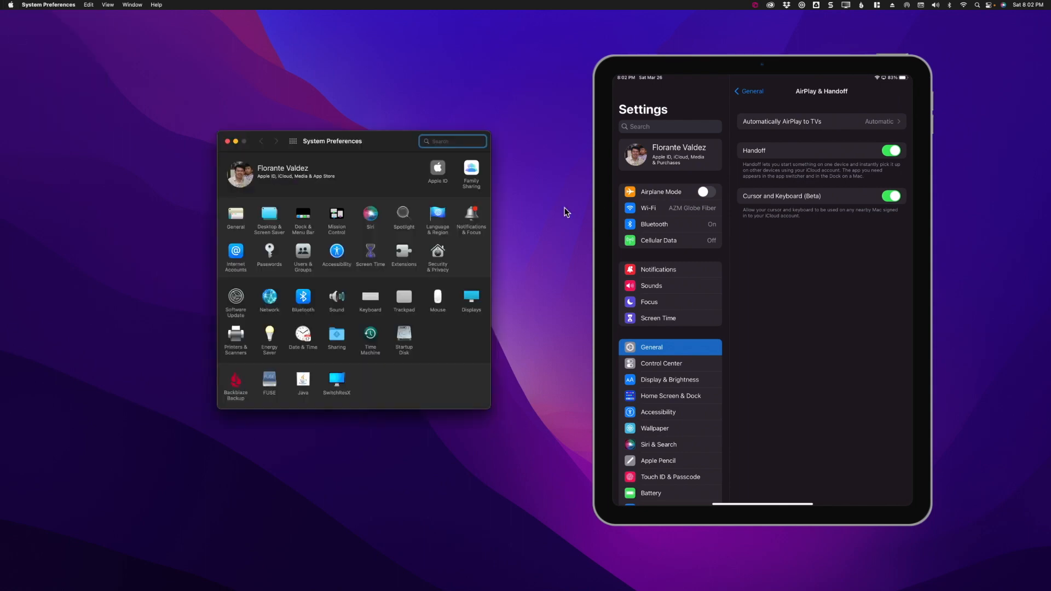
click(471, 297)
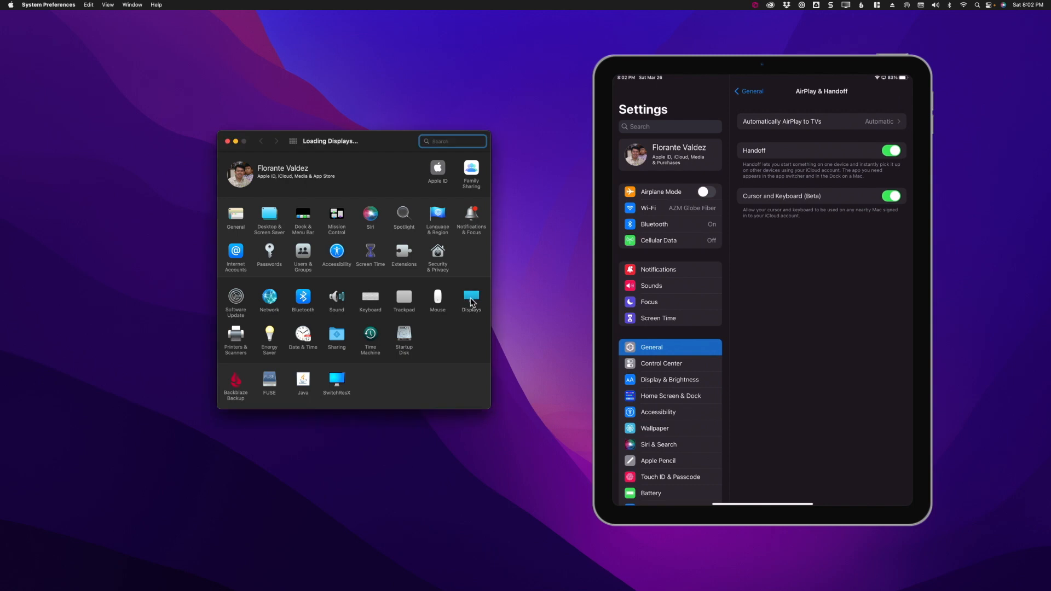
click(471, 299)
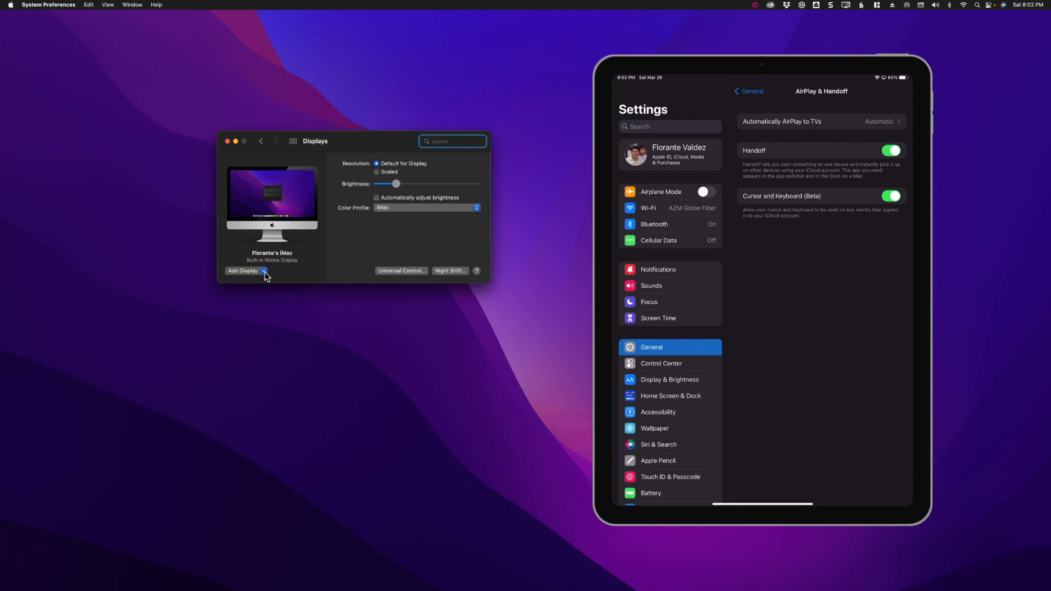
Add the iPad Air via Add Display, try it above the iMac, then settle it on the iMac's right
click(264, 271)
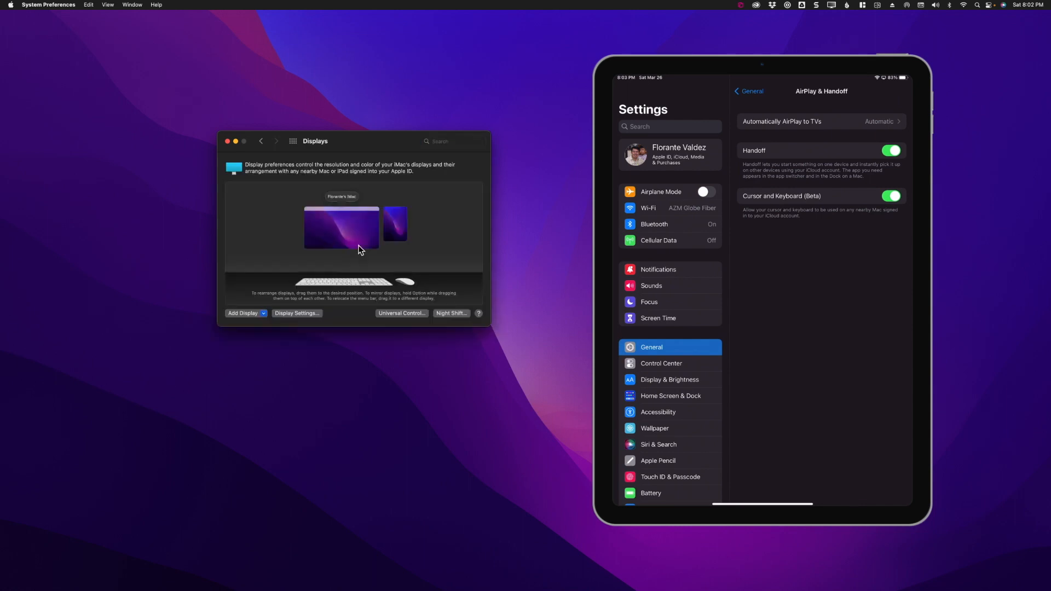
click(452, 141)
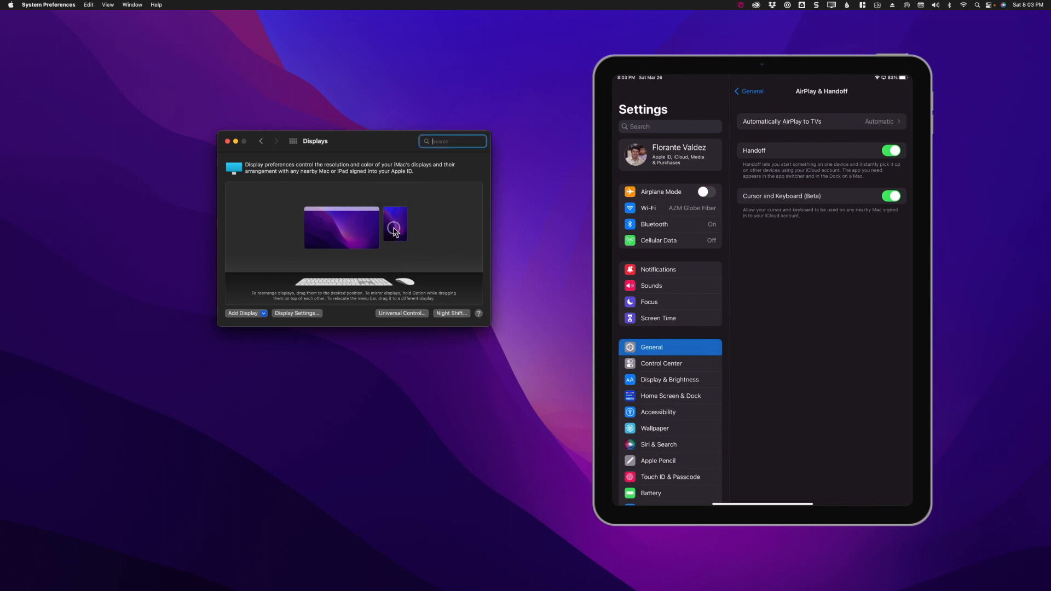
drag(394, 226, 312, 197)
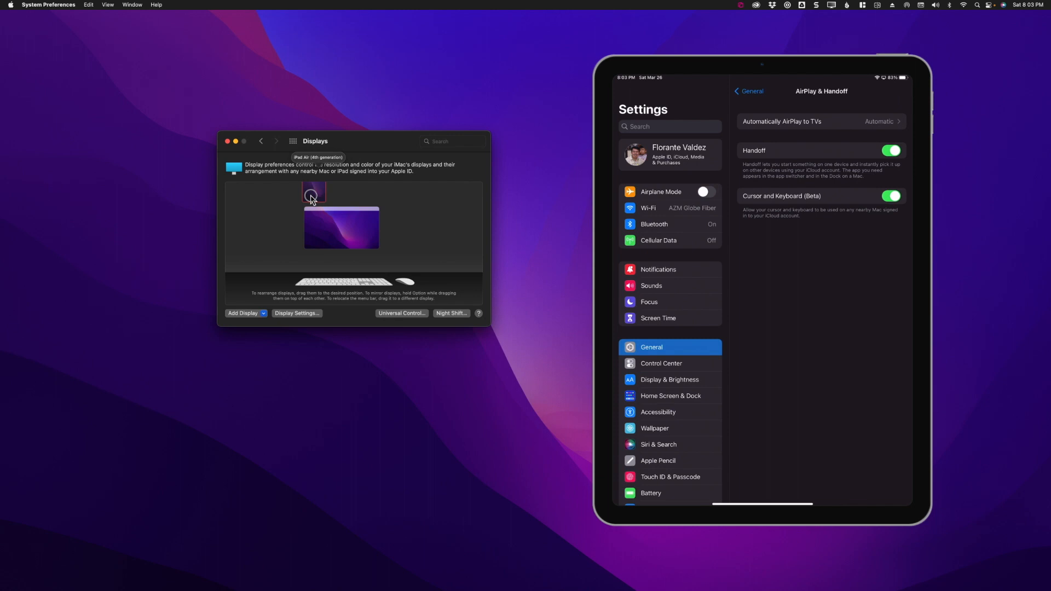
drag(314, 193, 287, 227)
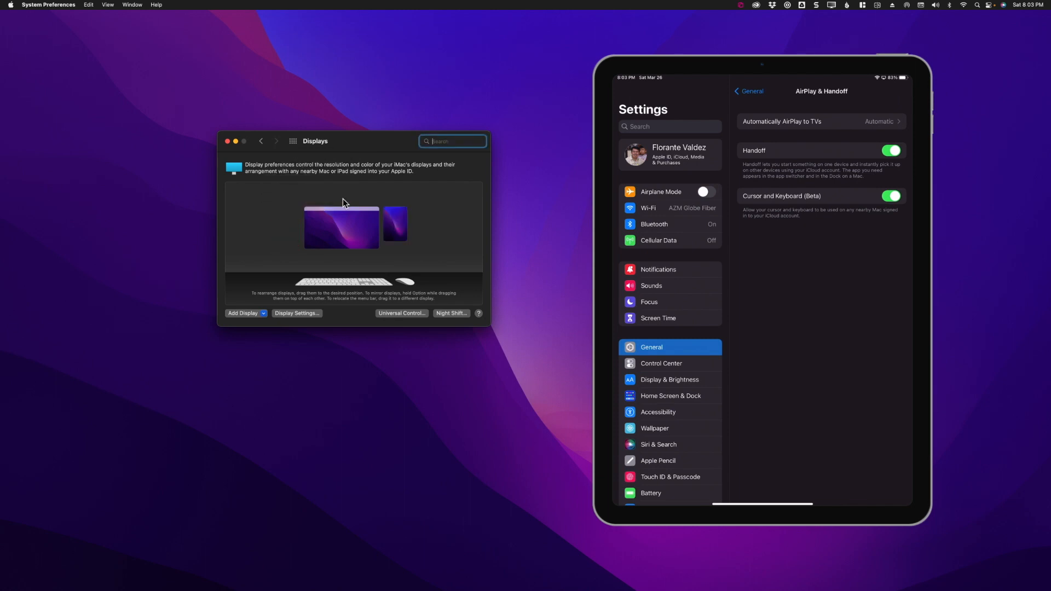
mouse_move(398, 234)
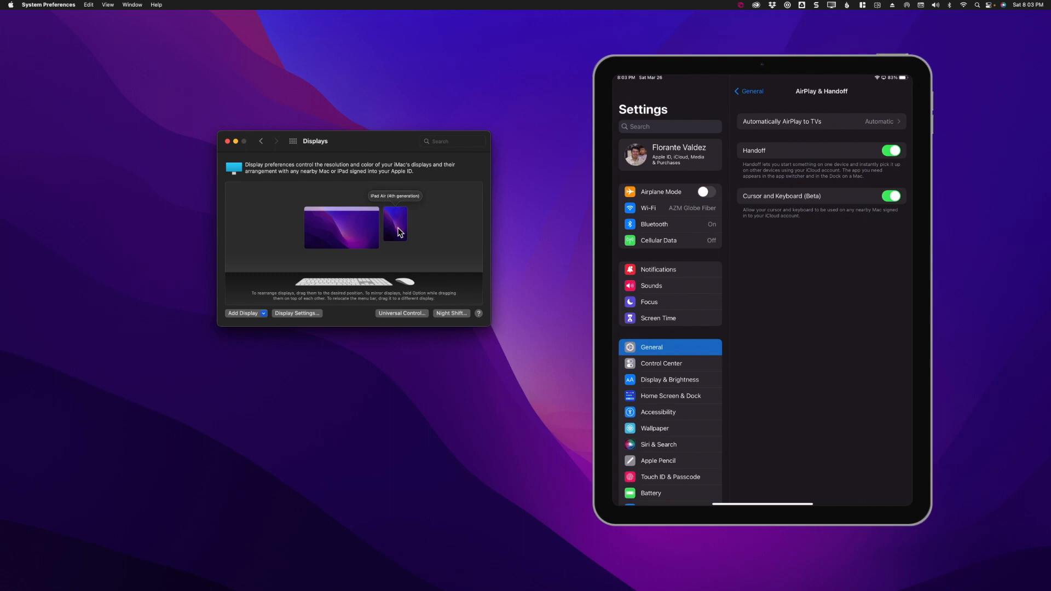
click(453, 141)
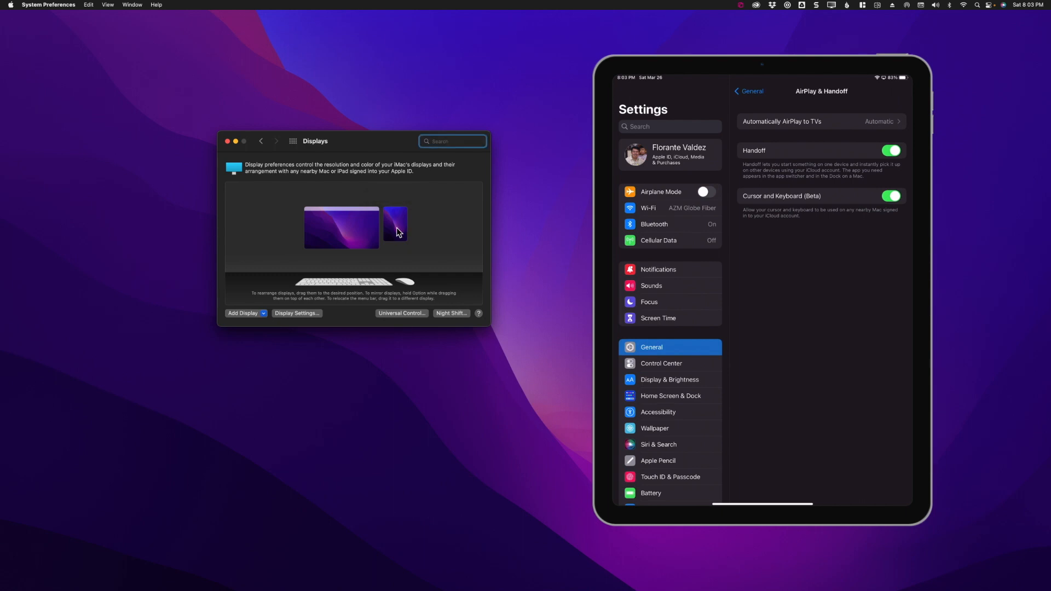
mouse_move(344, 293)
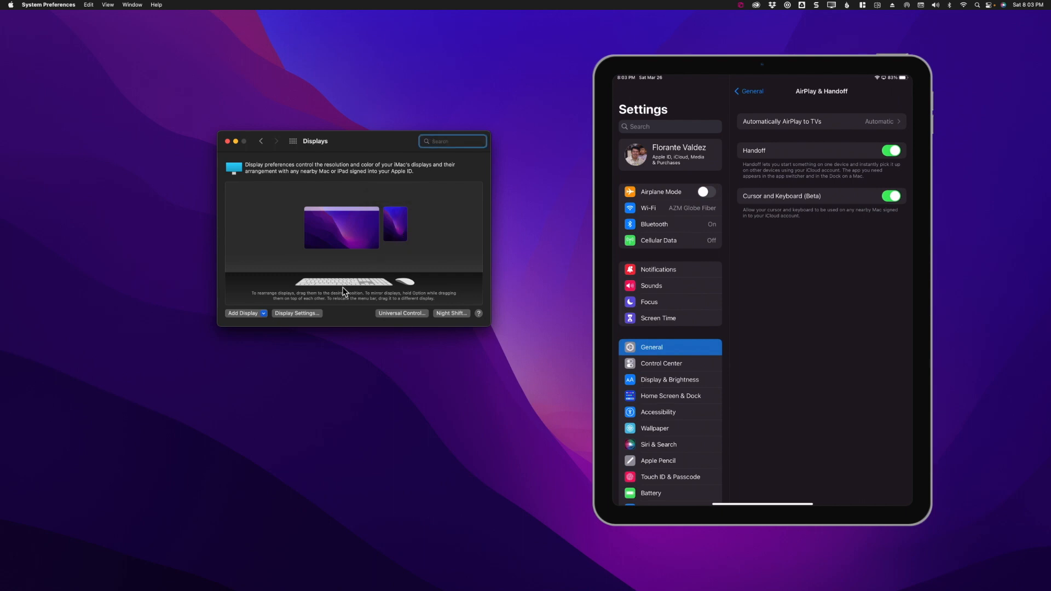
mouse_move(340, 298)
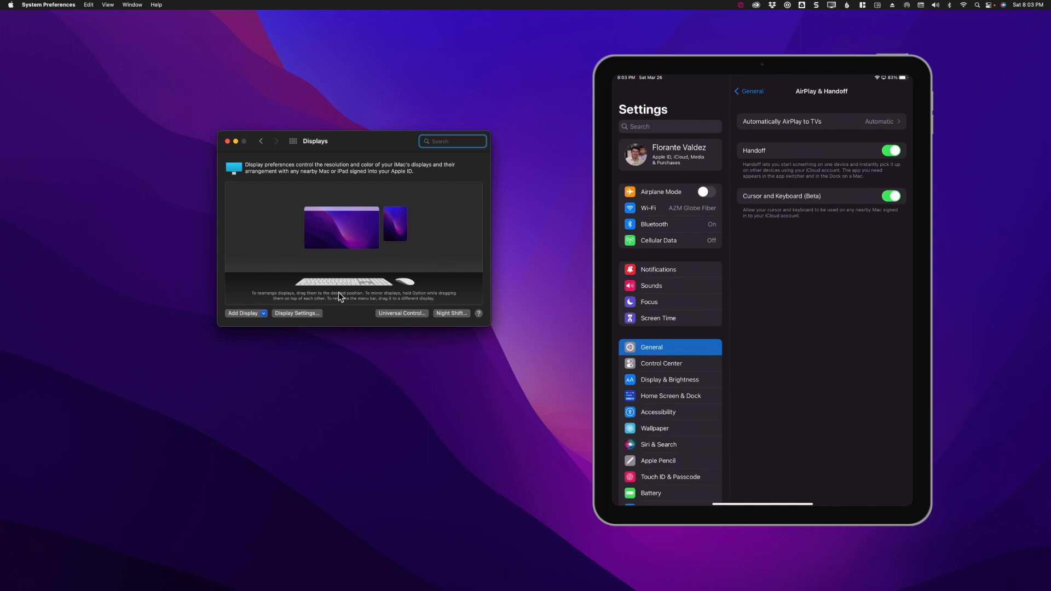
mouse_move(425, 265)
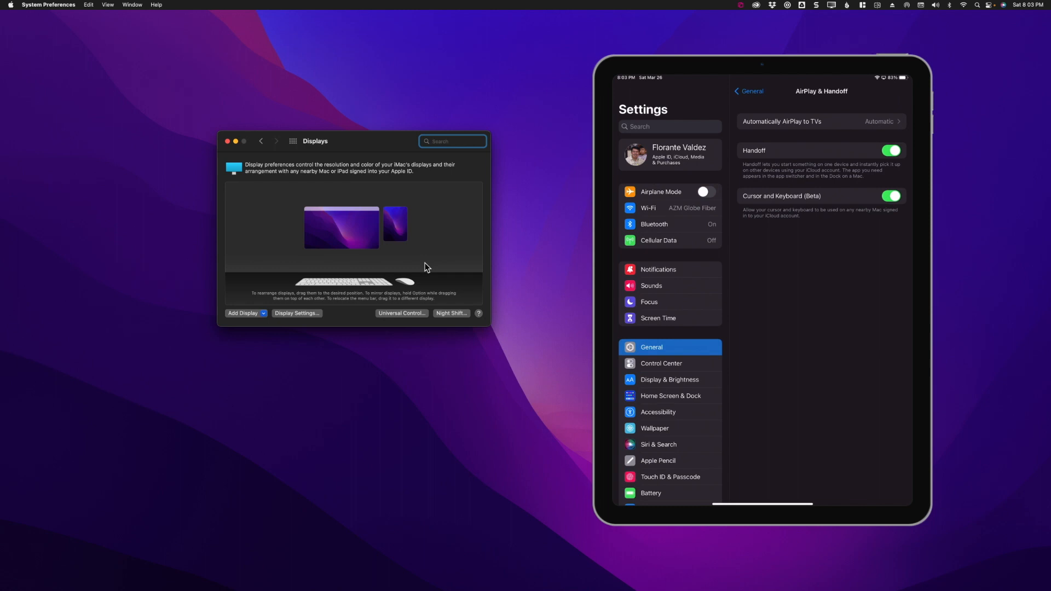
mouse_move(435, 265)
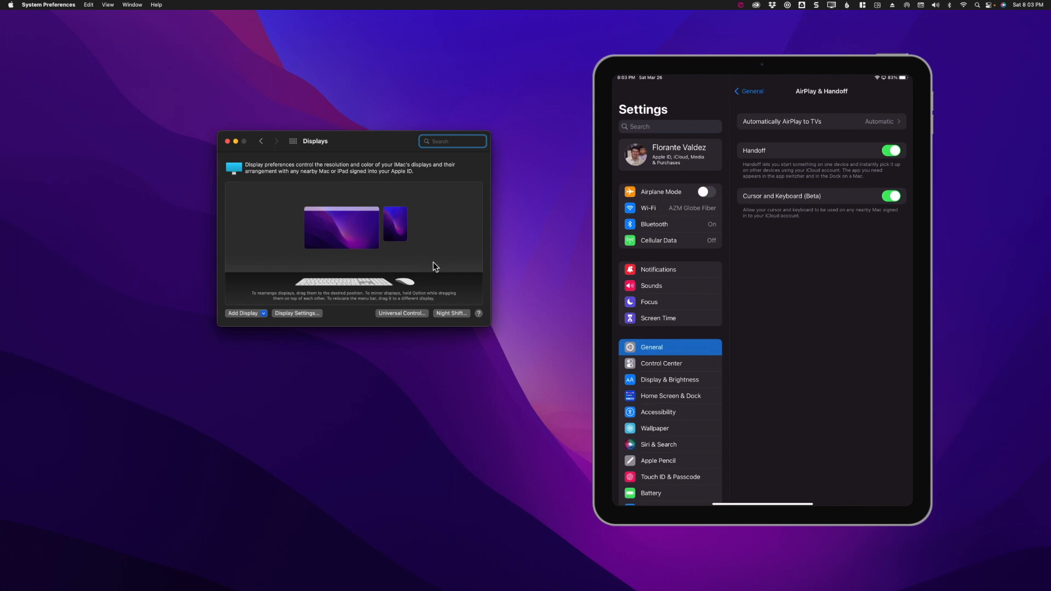
mouse_move(798, 240)
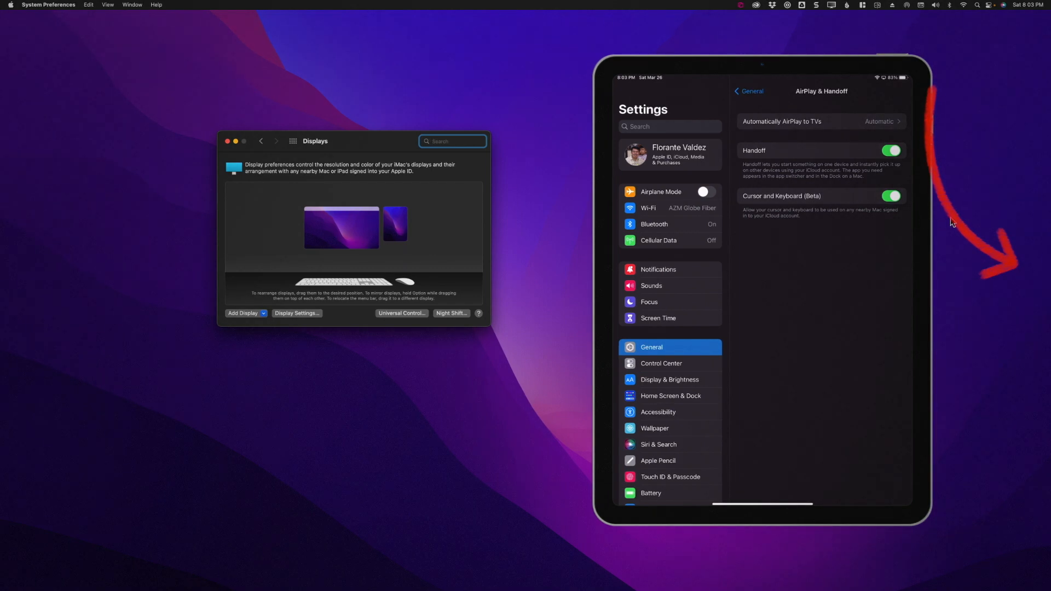
mouse_move(1029, 223)
text(This is a test of)
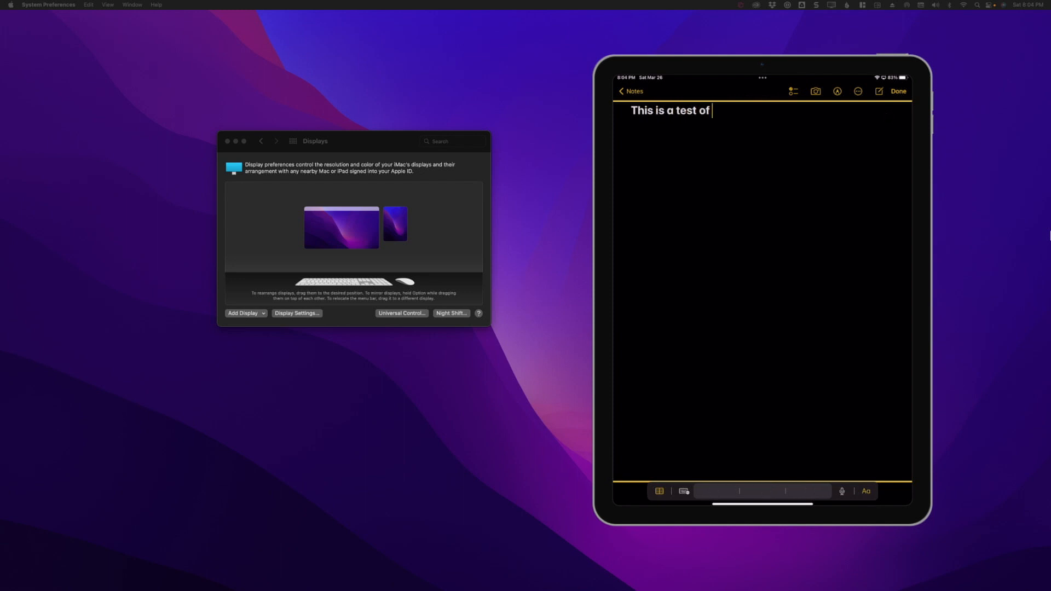
Finish the iPad note with "Apple Universal Control on iPad Air" typed from the Mac keyboard
text(Apple Universal Con)
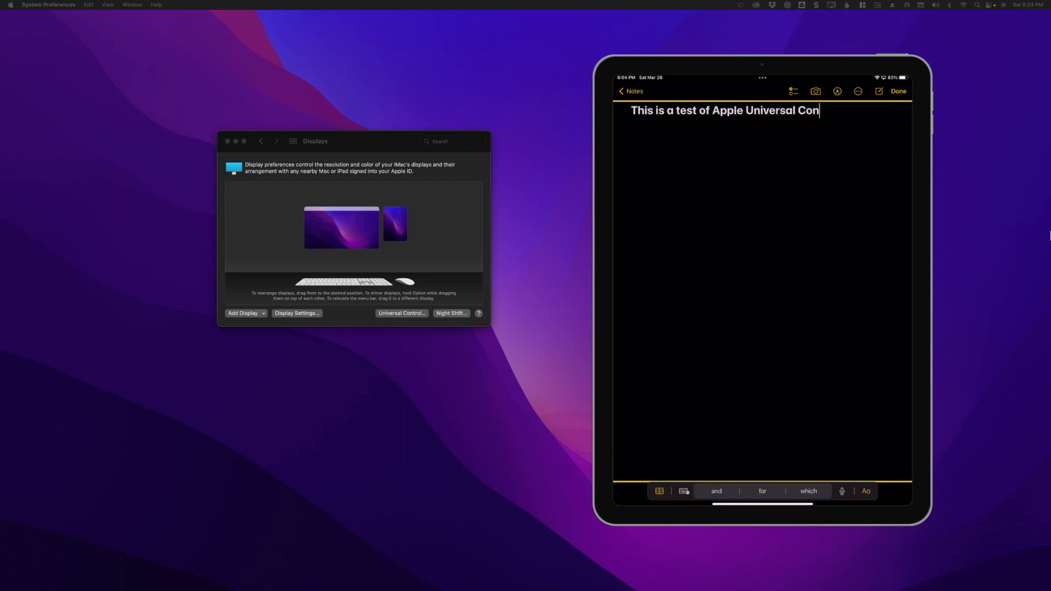
text(trol on iPad Air 4.)
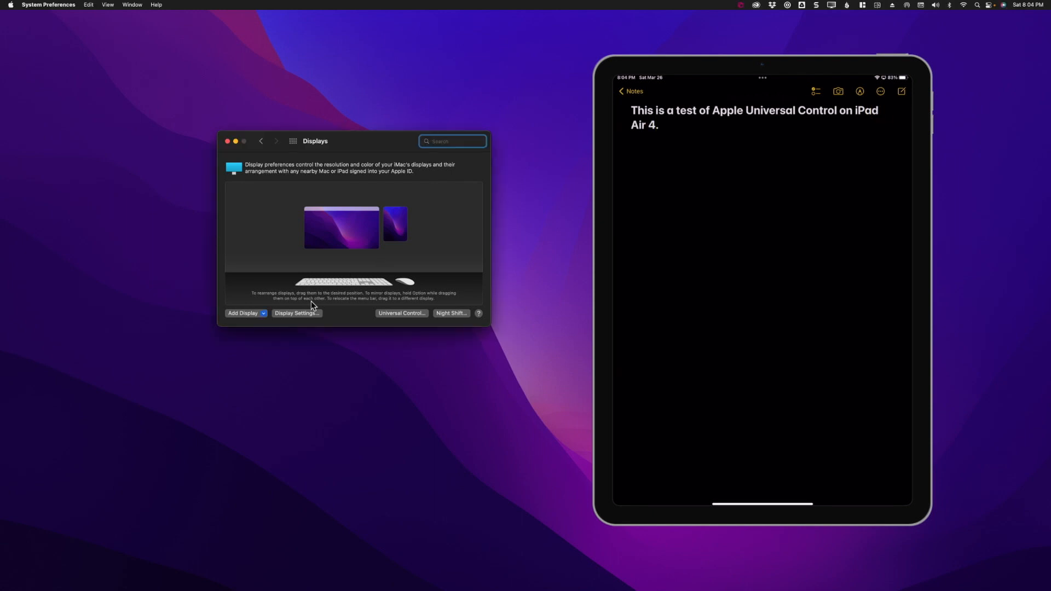
mouse_move(294, 291)
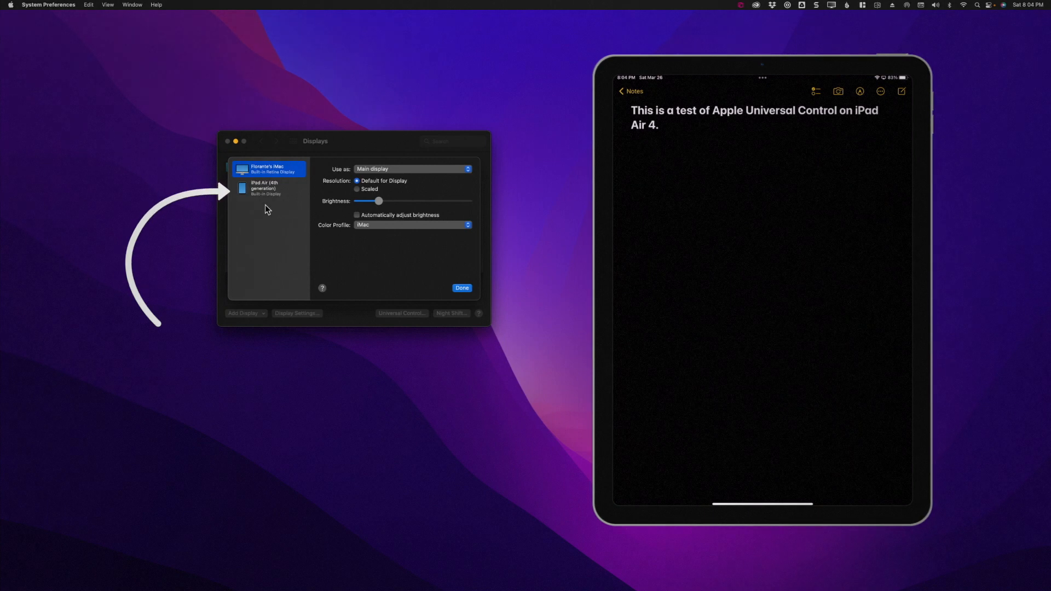
Select iPad Air (4th generation) in Display Settings, showing it linked as keyboard and mouse
click(267, 188)
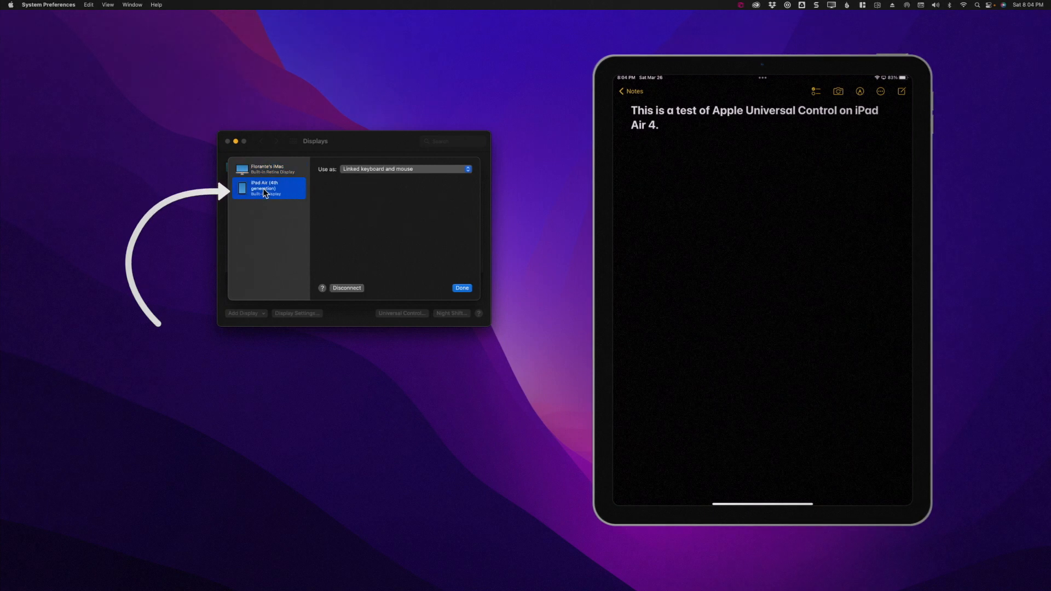